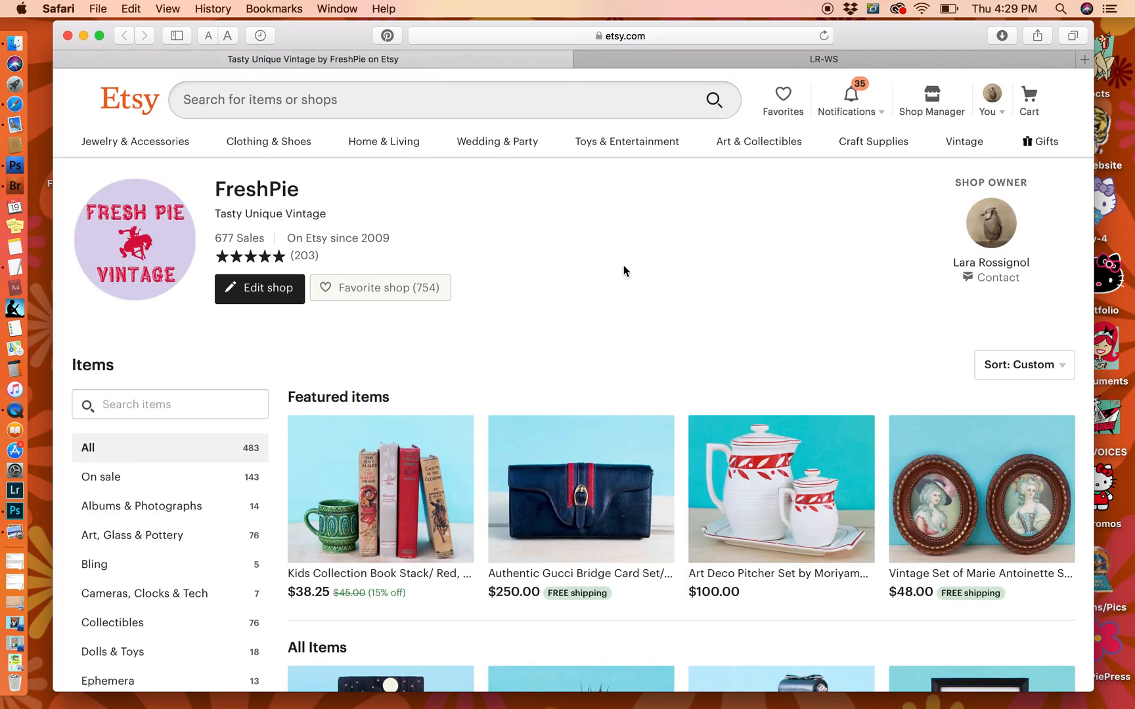
mouse_move(699, 257)
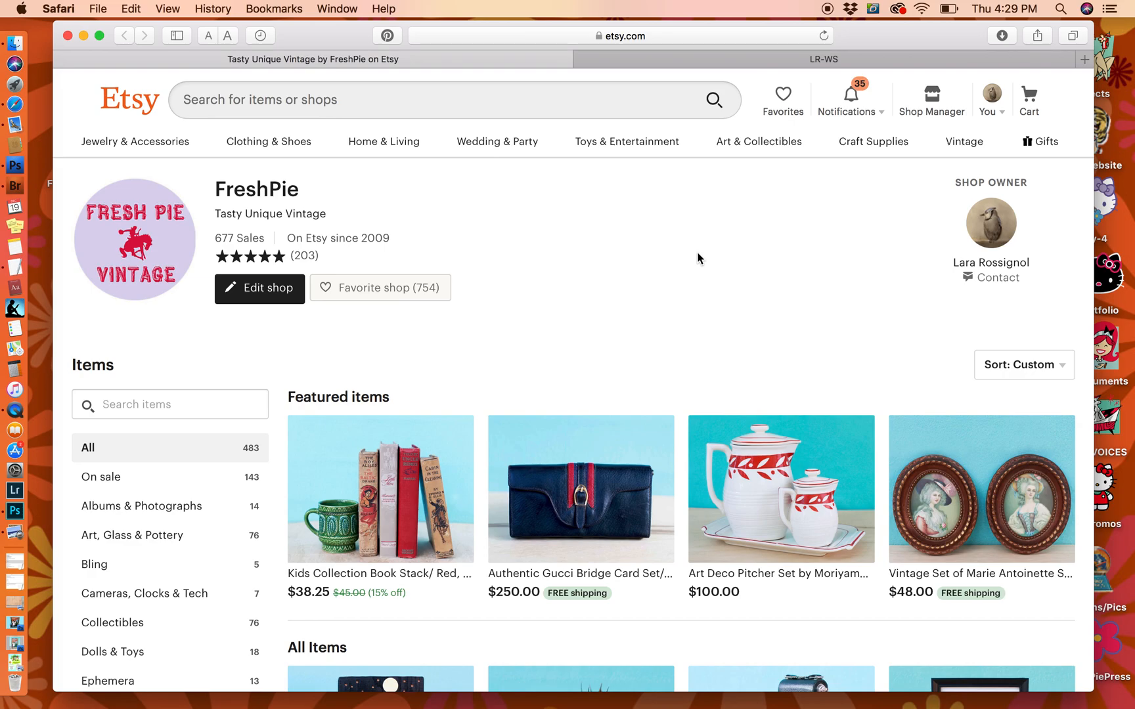
Create a new blank tall, narrow document sized to the label's carbon-offset strip.
scroll(down, 3)
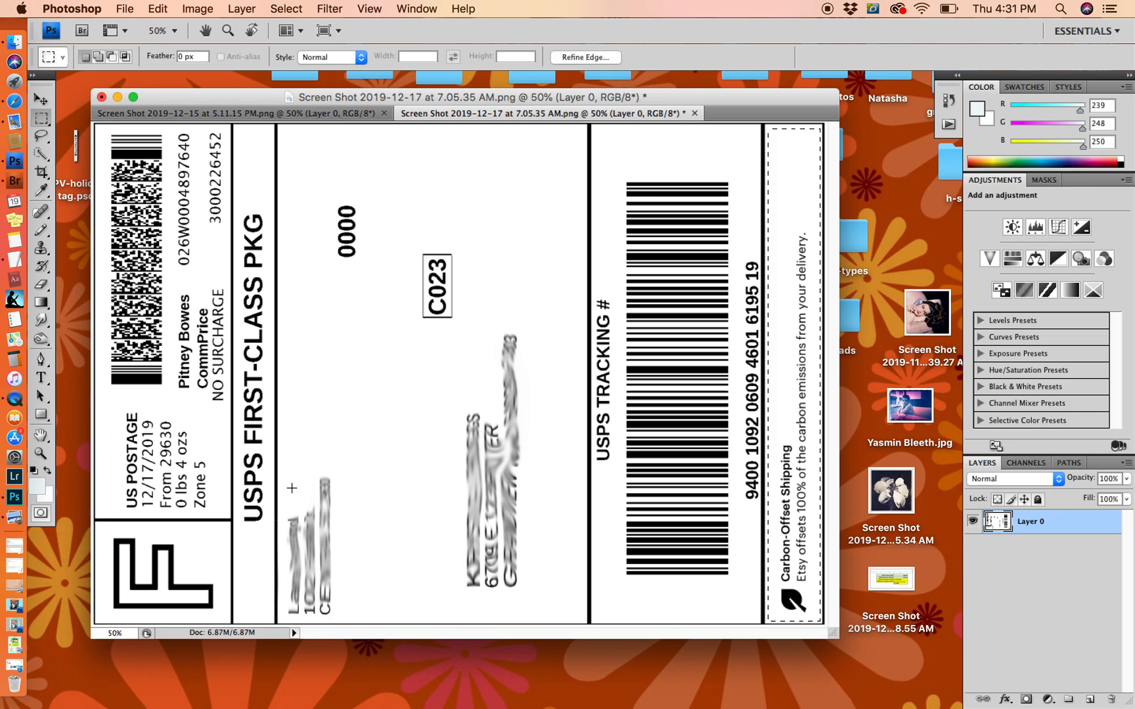
mouse_move(167, 230)
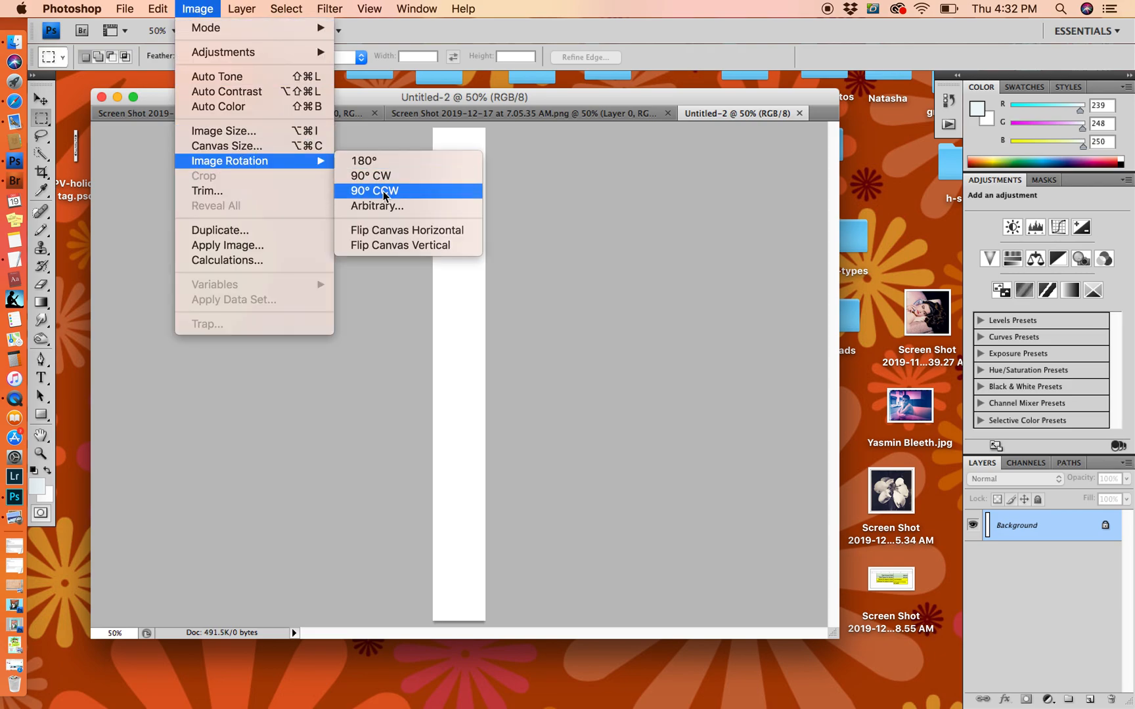
Rotate the blank canvas 90° counterclockwise into a wide horizontal strip.
click(374, 191)
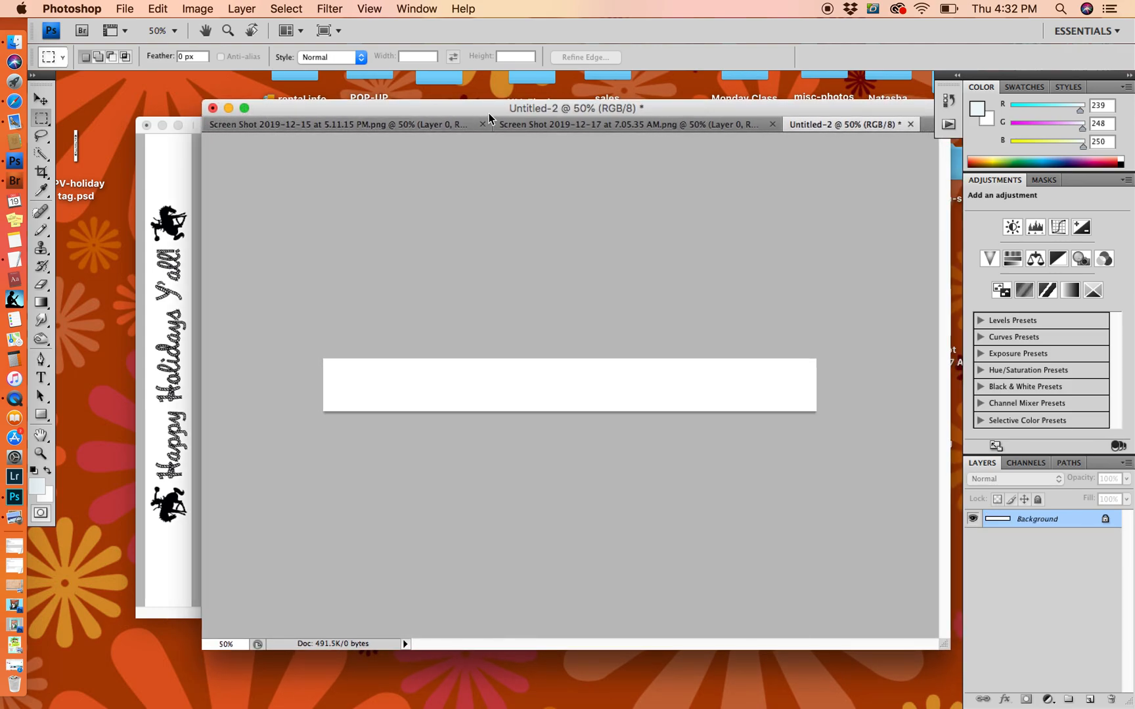
click(629, 123)
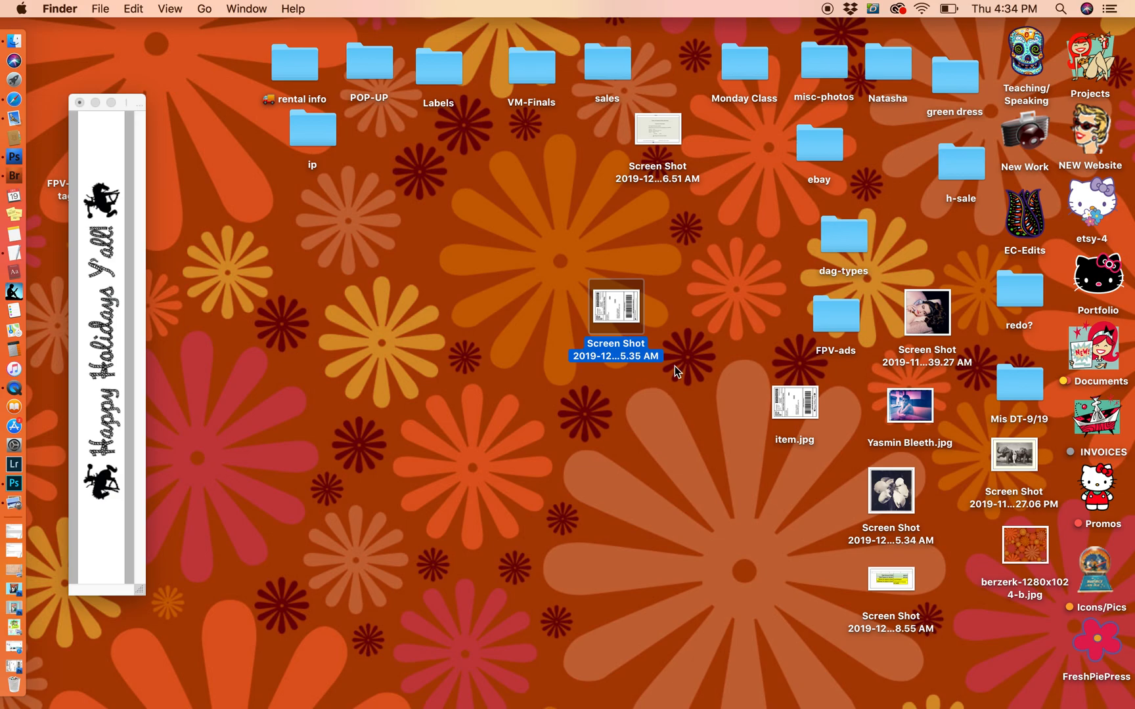
mouse_move(803, 392)
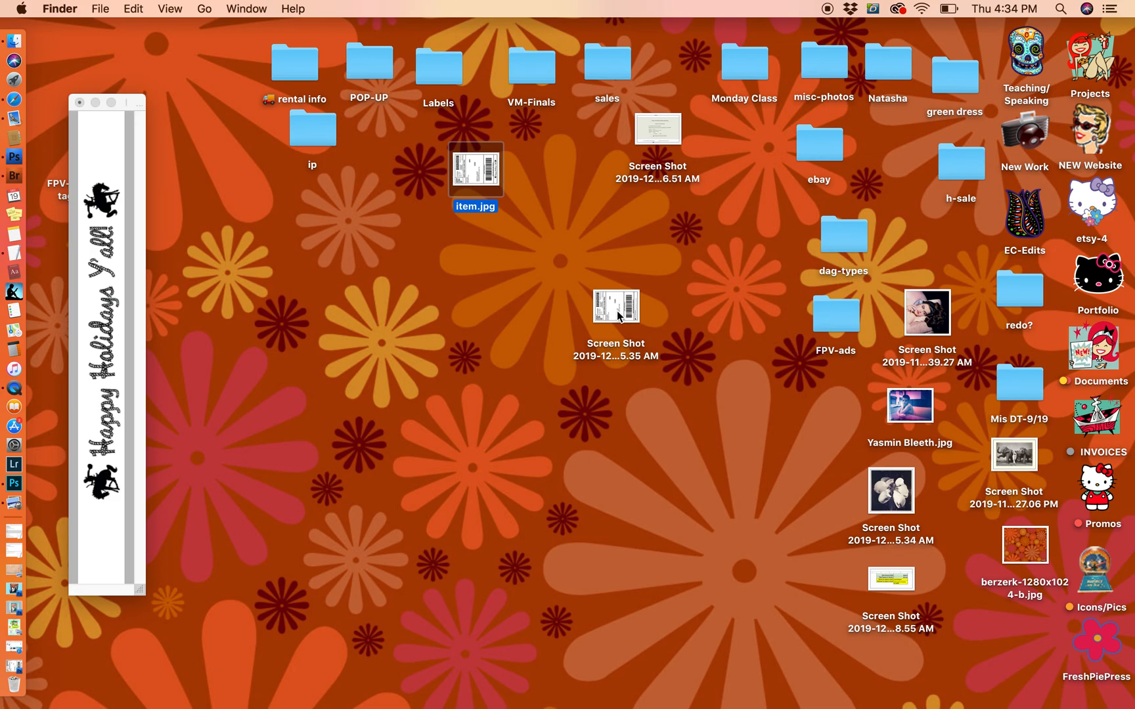
Open item.jpg from the desktop to check the finished label.
double_click(474, 169)
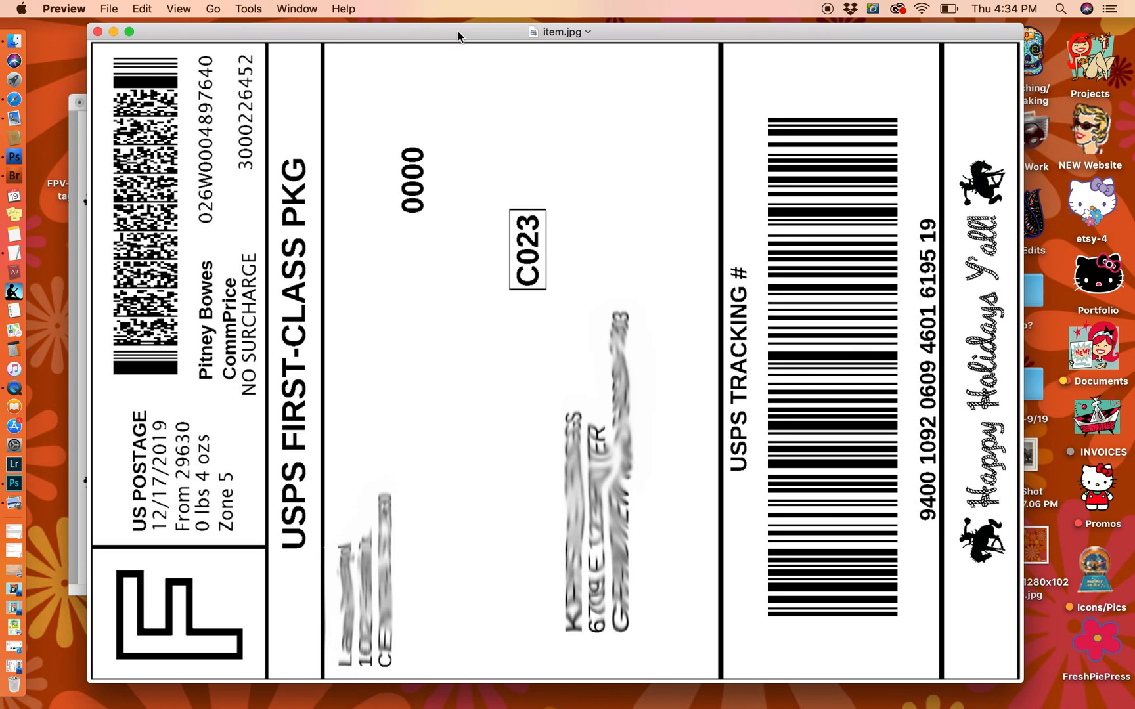
mouse_move(117, 31)
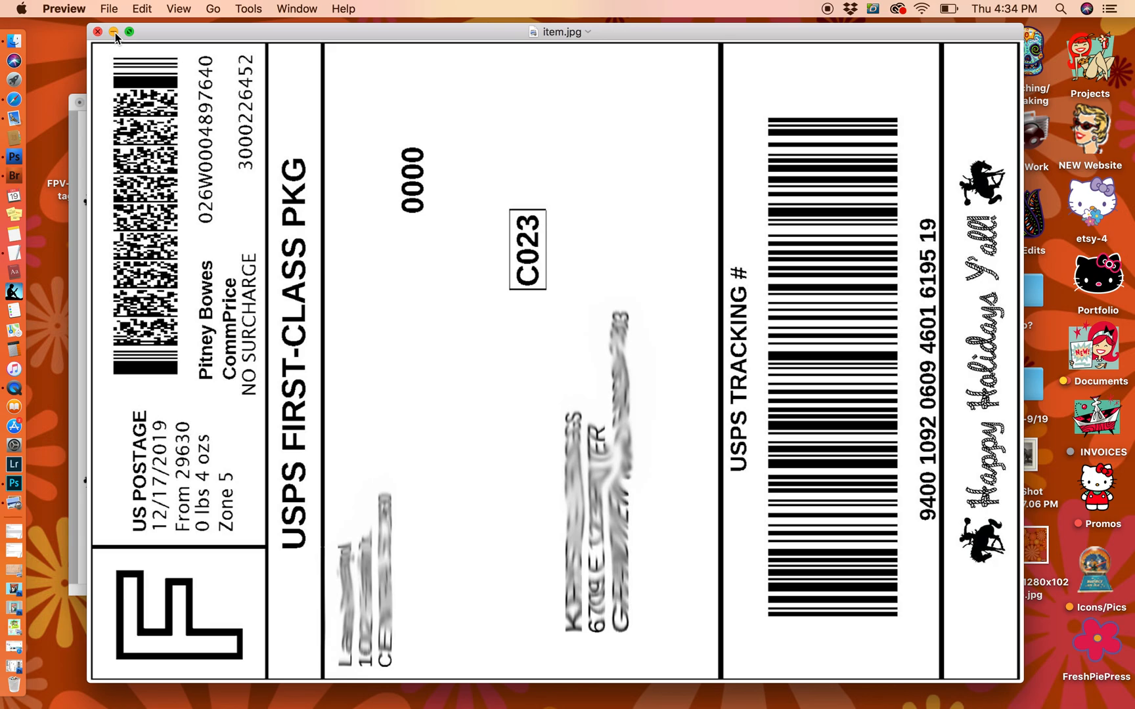
Close the item.jpg preview after reviewing the Happy Holidays Y'all! strip on the label.
click(96, 31)
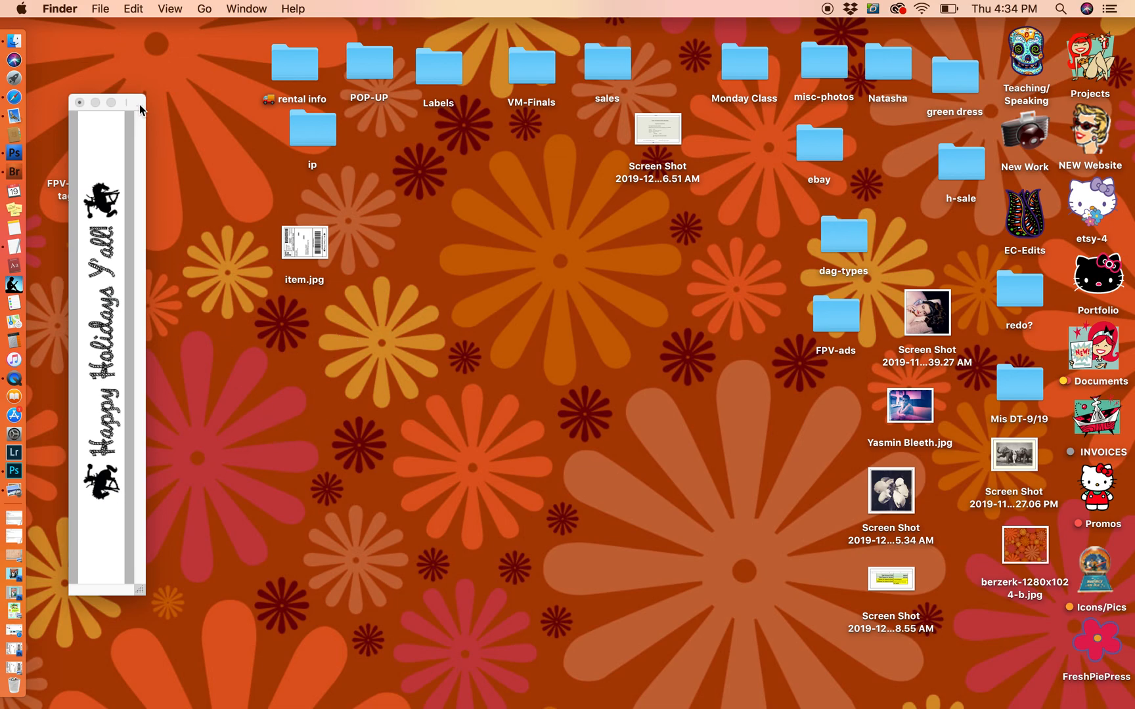